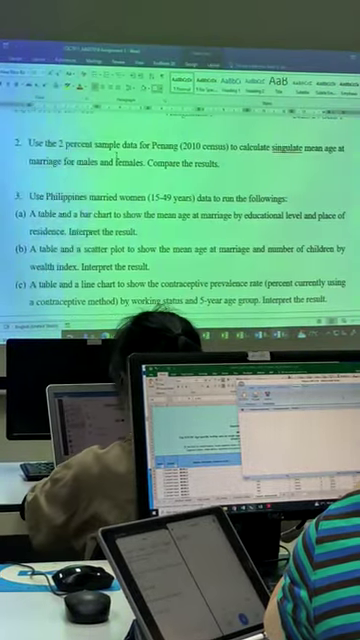
scroll(down, 3)
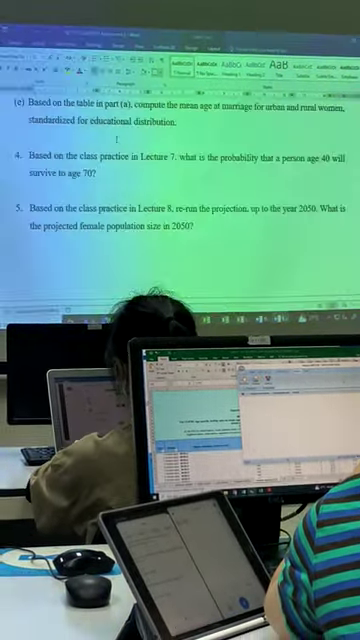